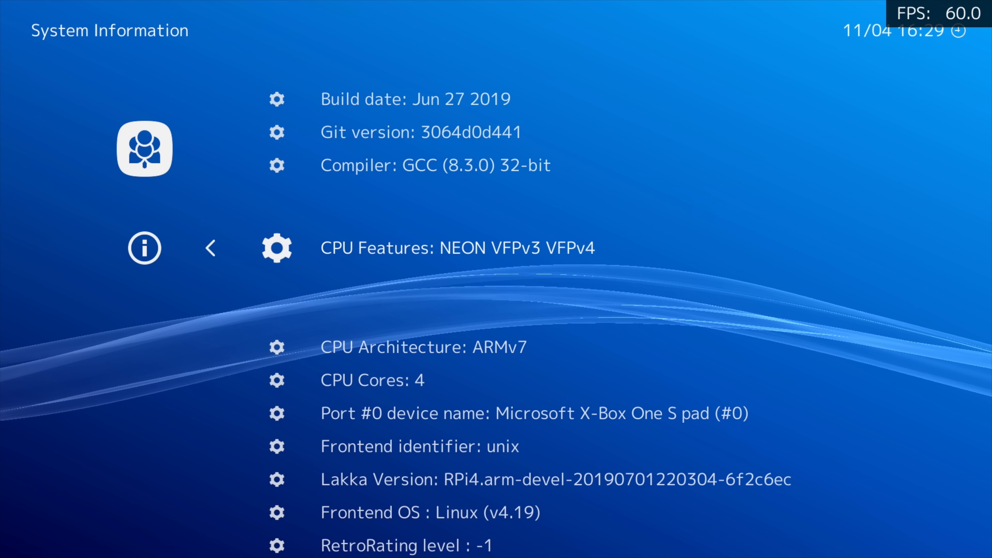
Scroll through System Information to review build, CPU, controller, Lakka version and memory details.
scroll(down, 3)
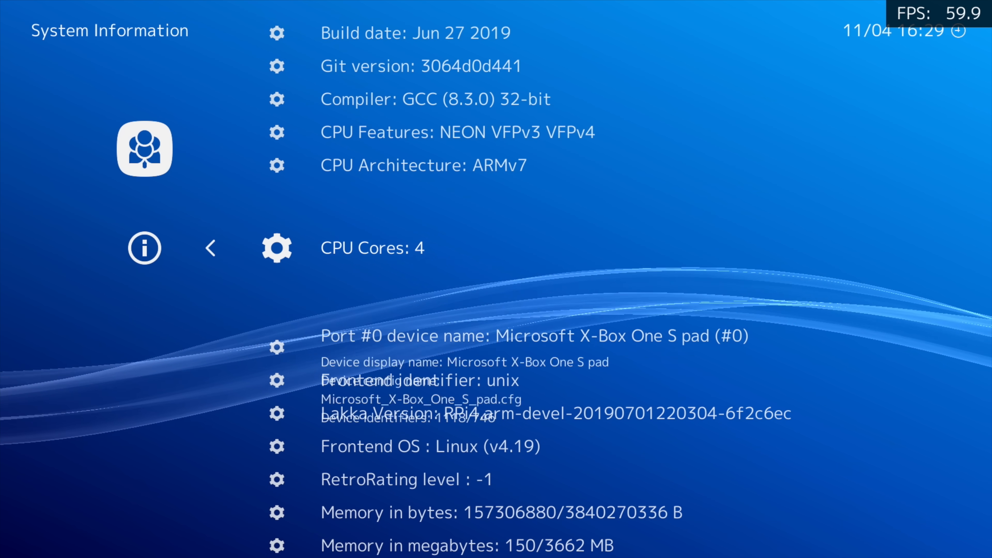
scroll(down, 3)
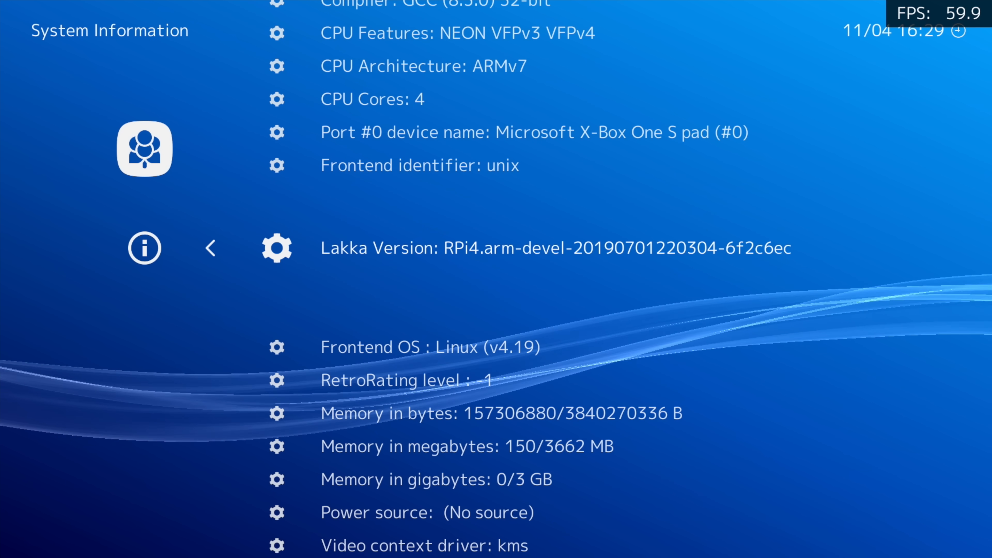
scroll(down, 3)
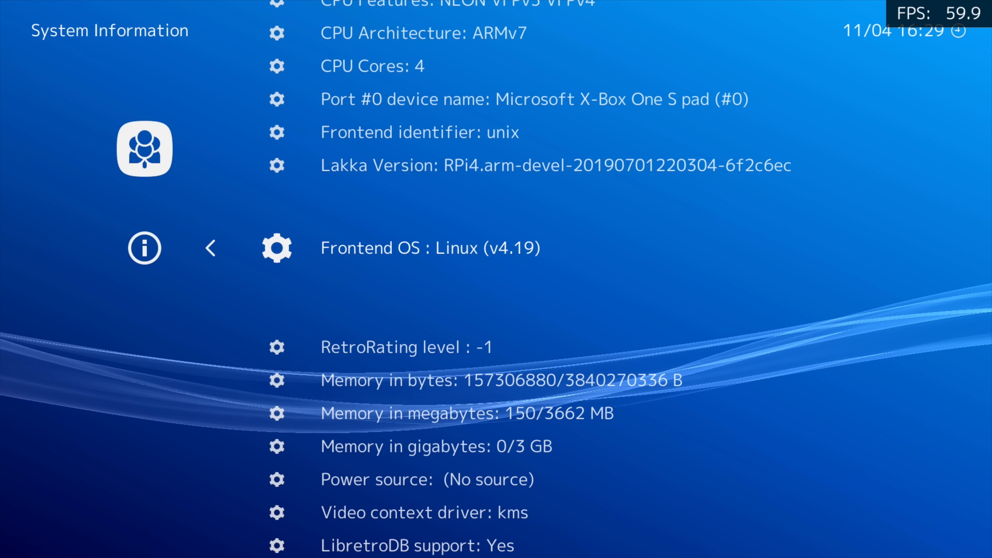
scroll(down, 3)
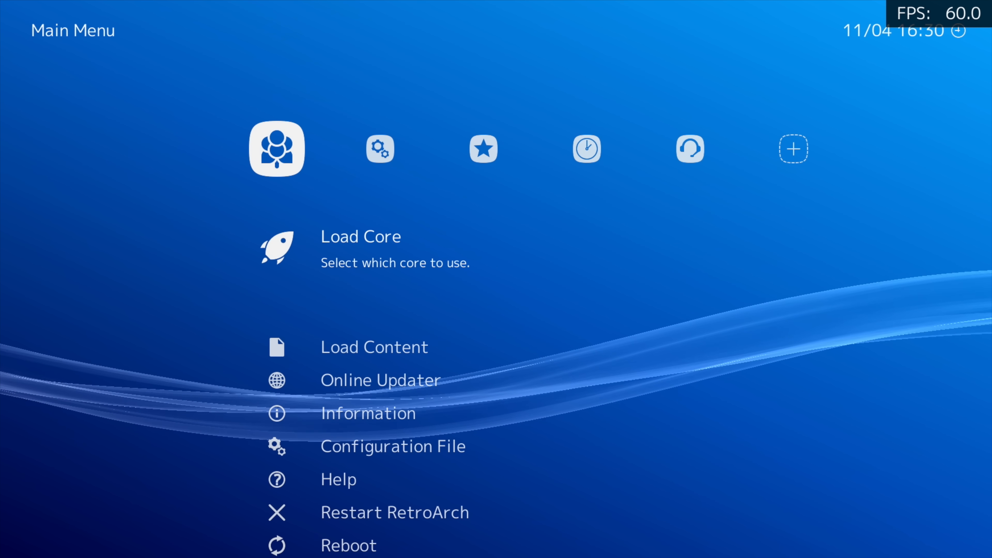
Browse Load Content into /media/ETA 2TB/ROMS to reach the ROM files.
scroll(down, 3)
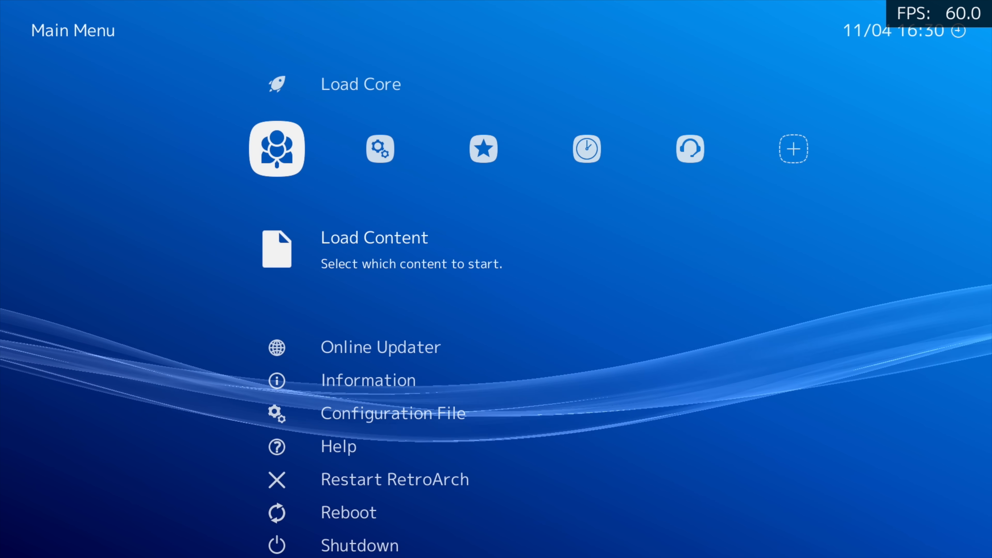
click(374, 247)
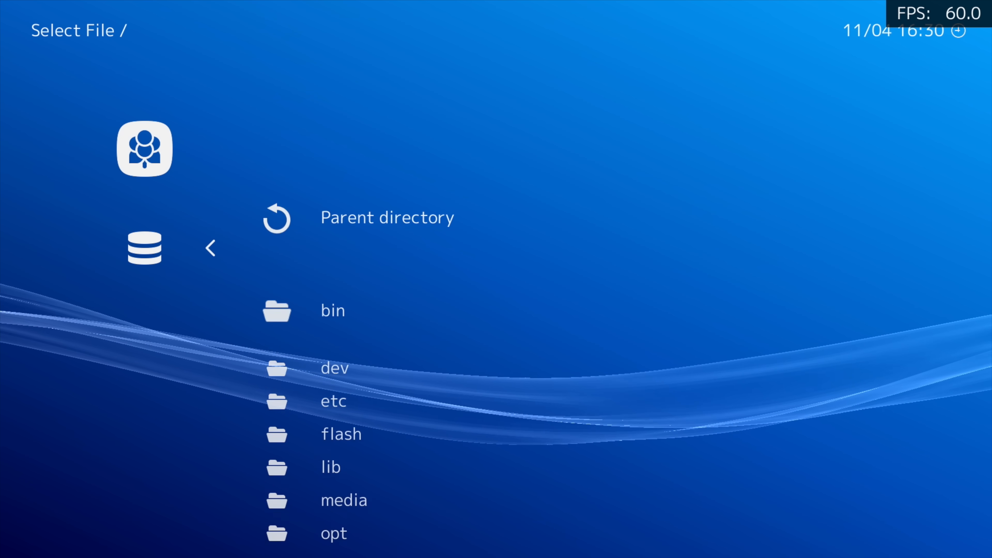
click(344, 500)
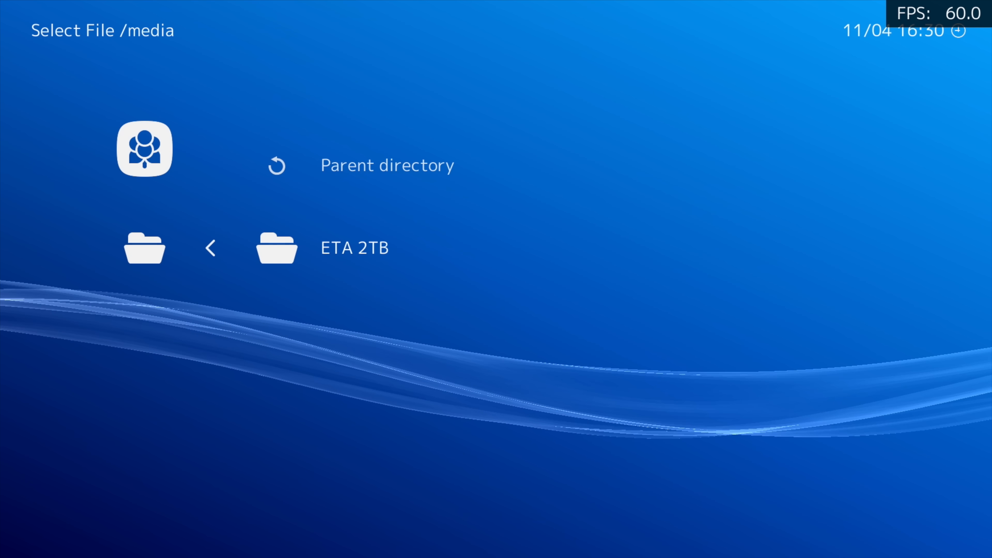
click(353, 248)
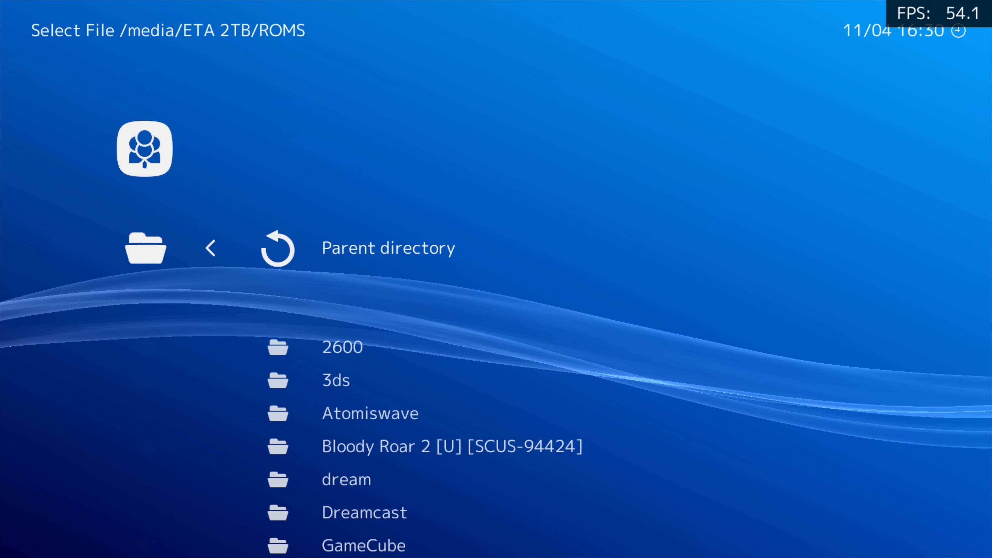
scroll(down, 3)
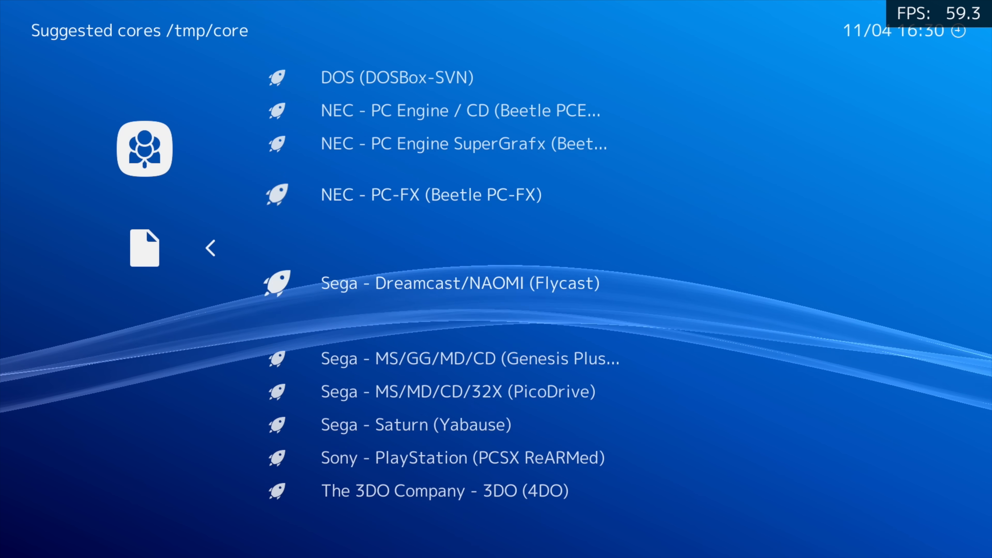
scroll(down, 3)
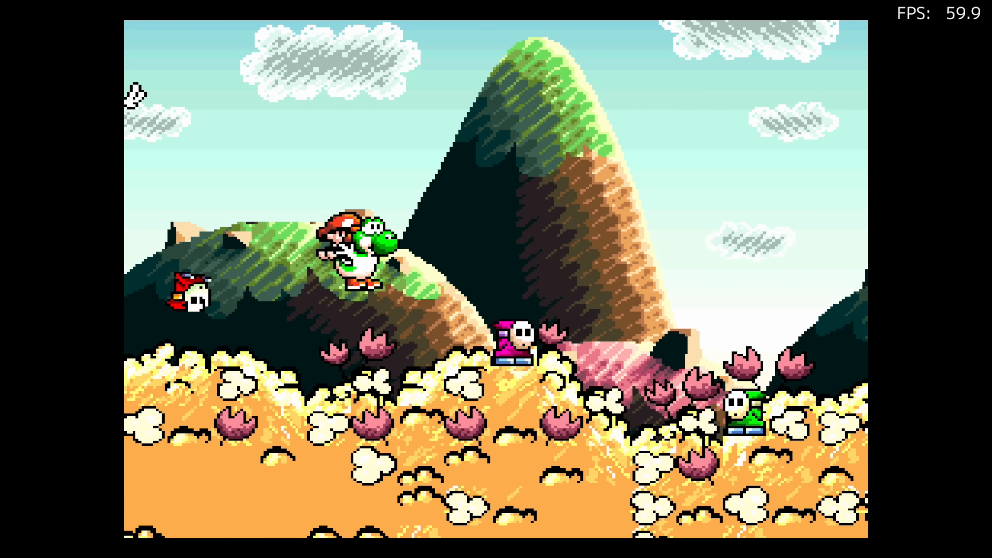
Leave the game with the F1 menu hotkey and scroll through System Information again.
key(F1)
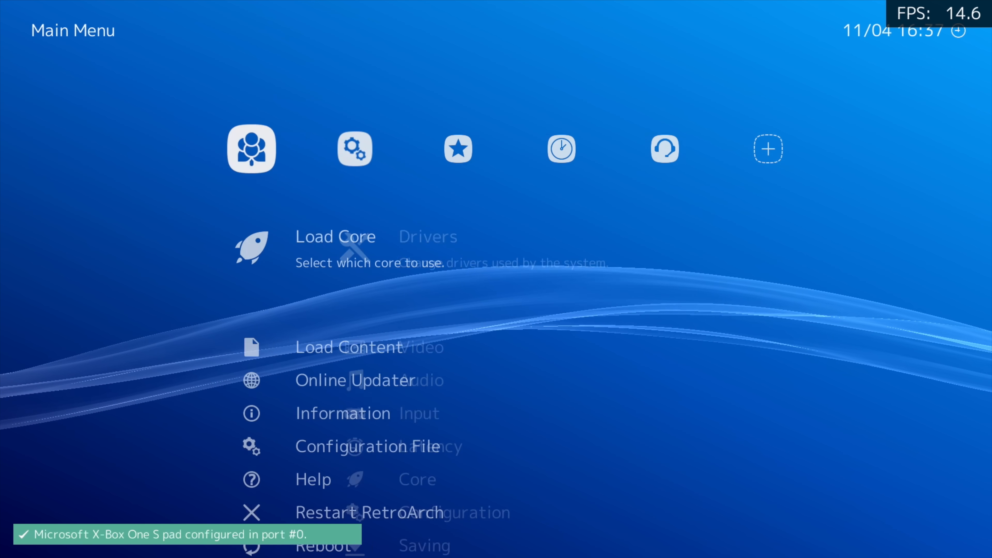
click(342, 412)
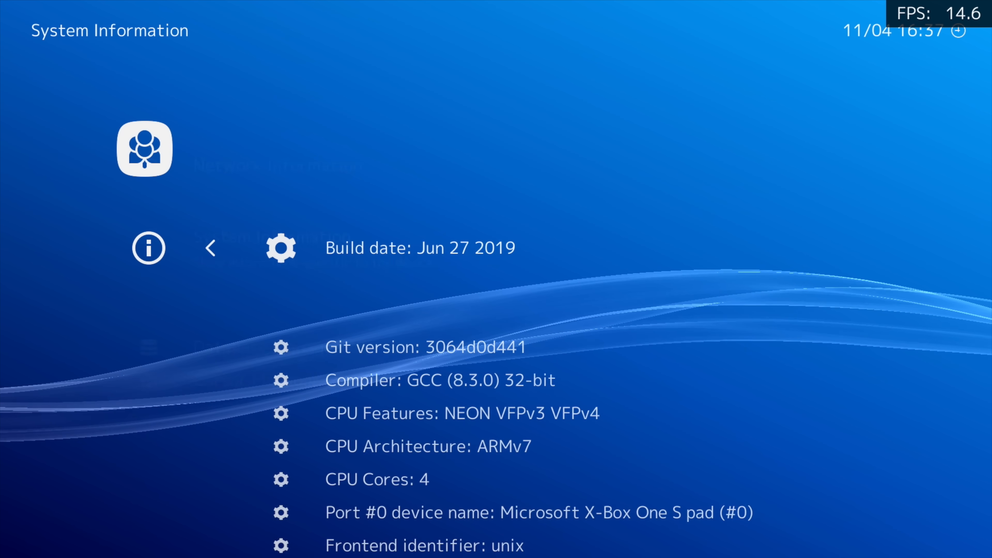
scroll(down, 3)
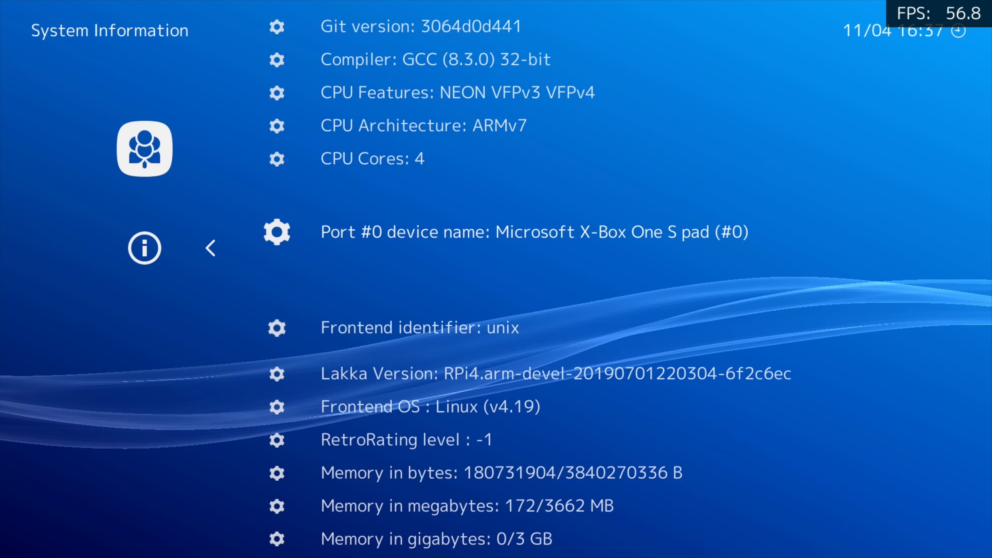
scroll(down, 3)
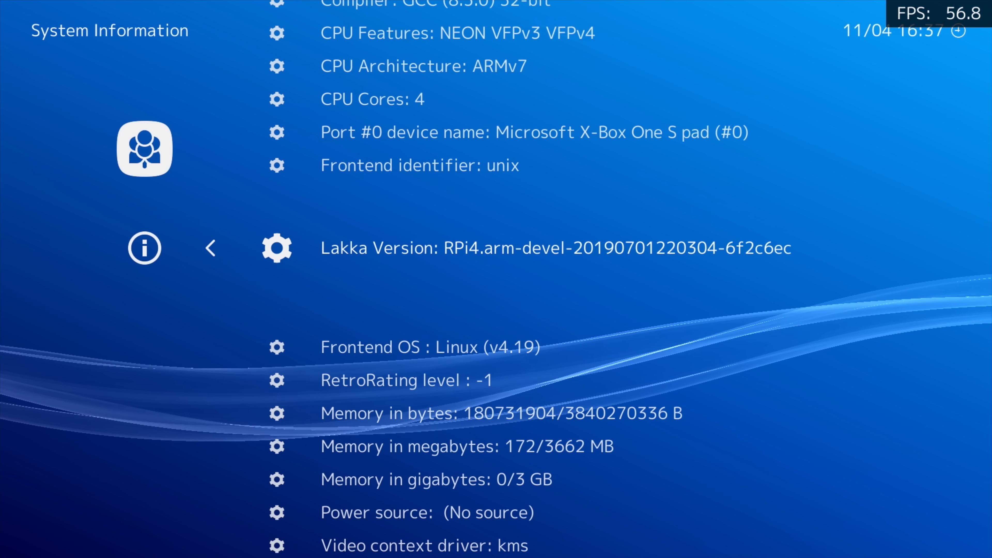